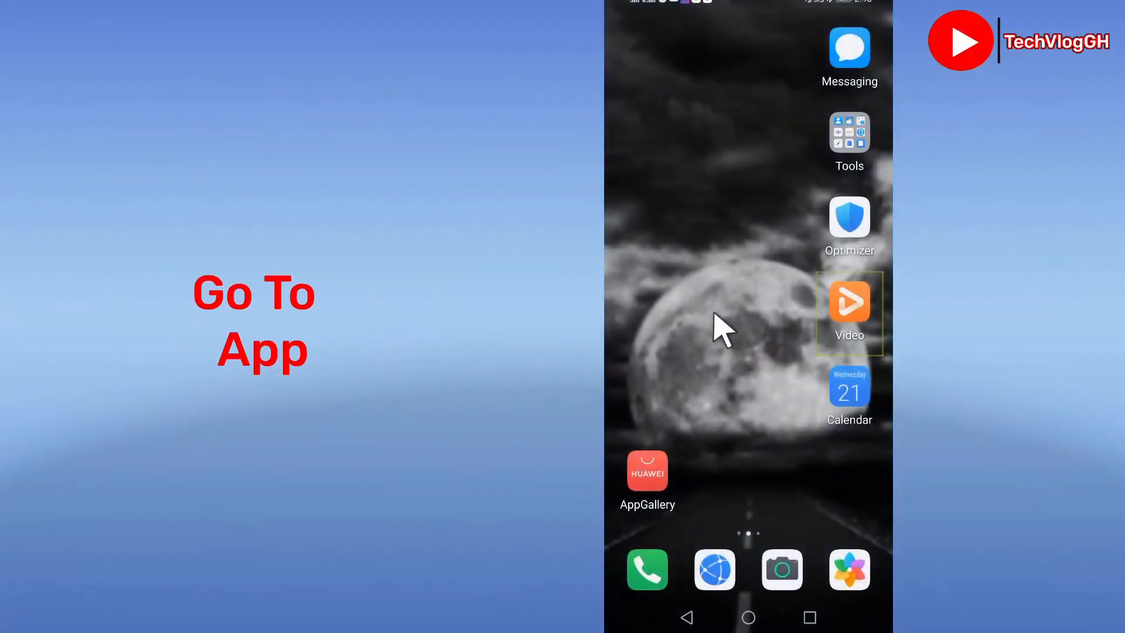
Open AppGallery and search for 'gspace'
click(647, 470)
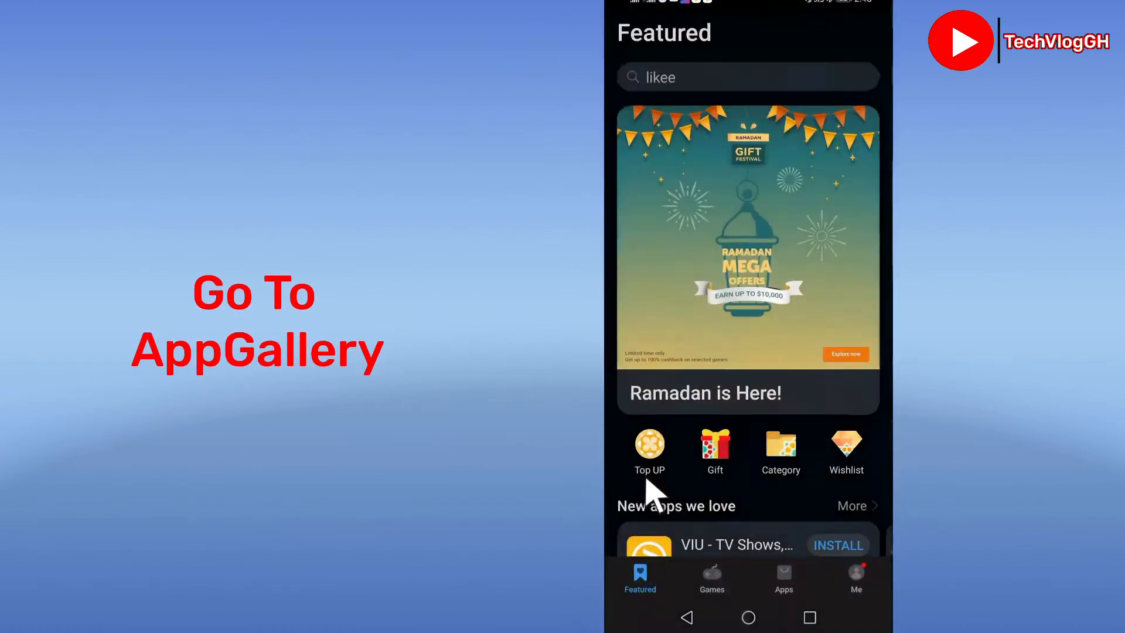
click(747, 77)
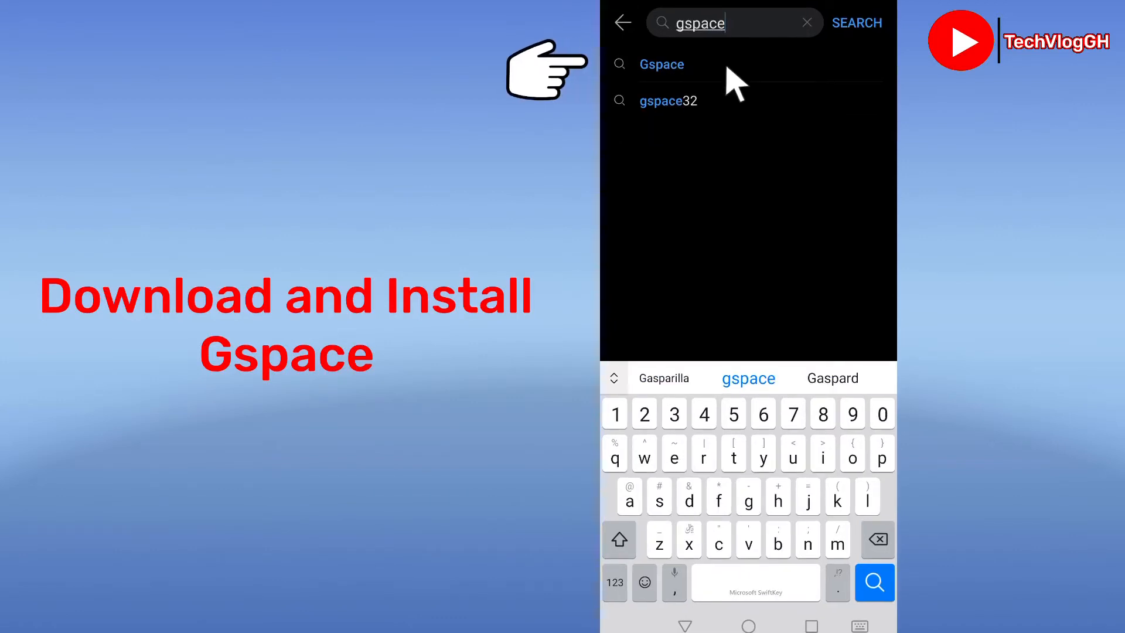
mouse_move(692, 125)
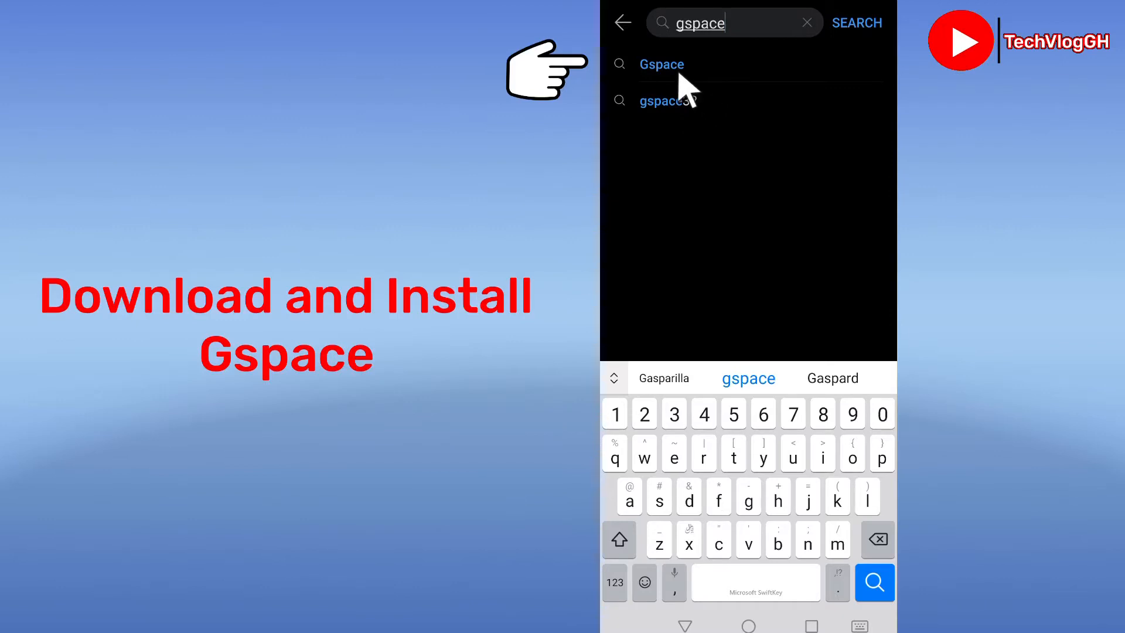
Install Gspace from the search results, downloading over mobile data
click(661, 63)
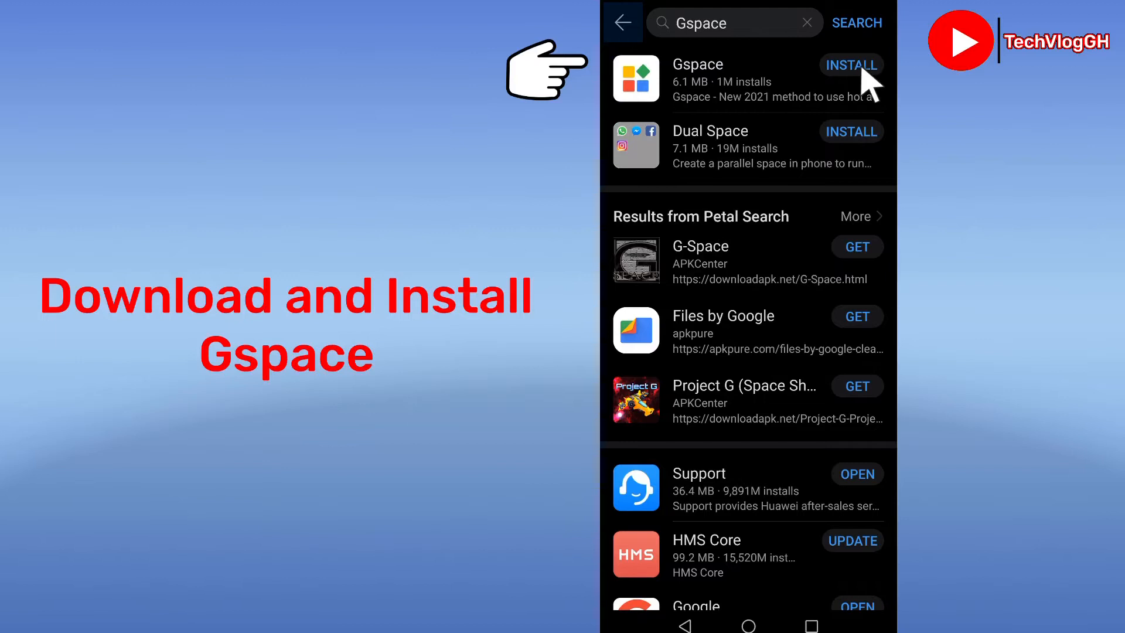
click(851, 65)
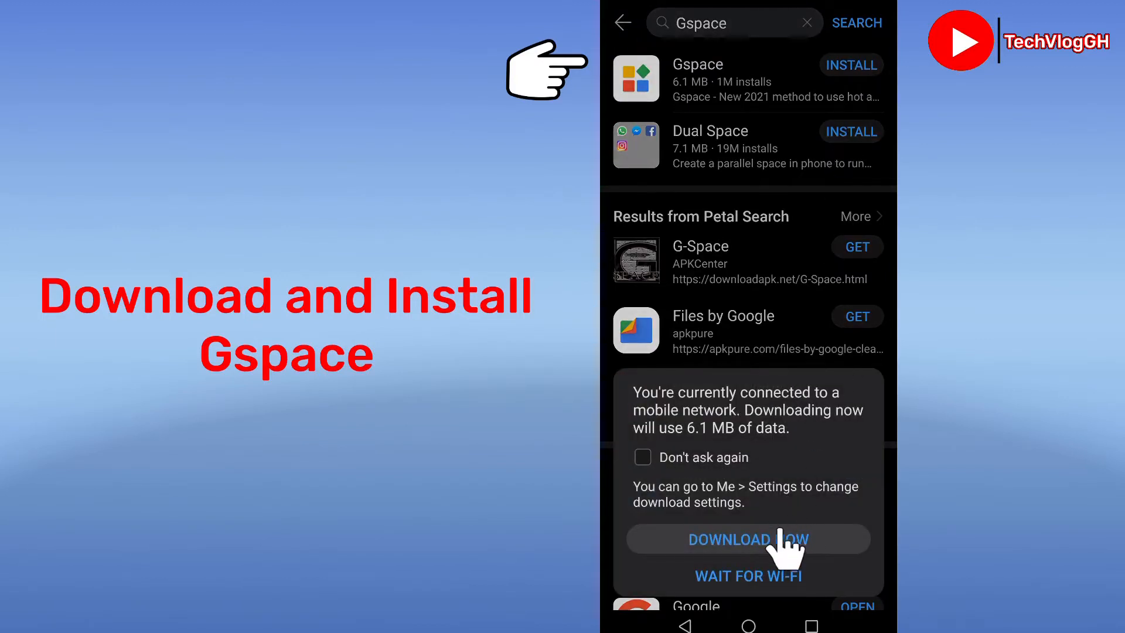
click(748, 539)
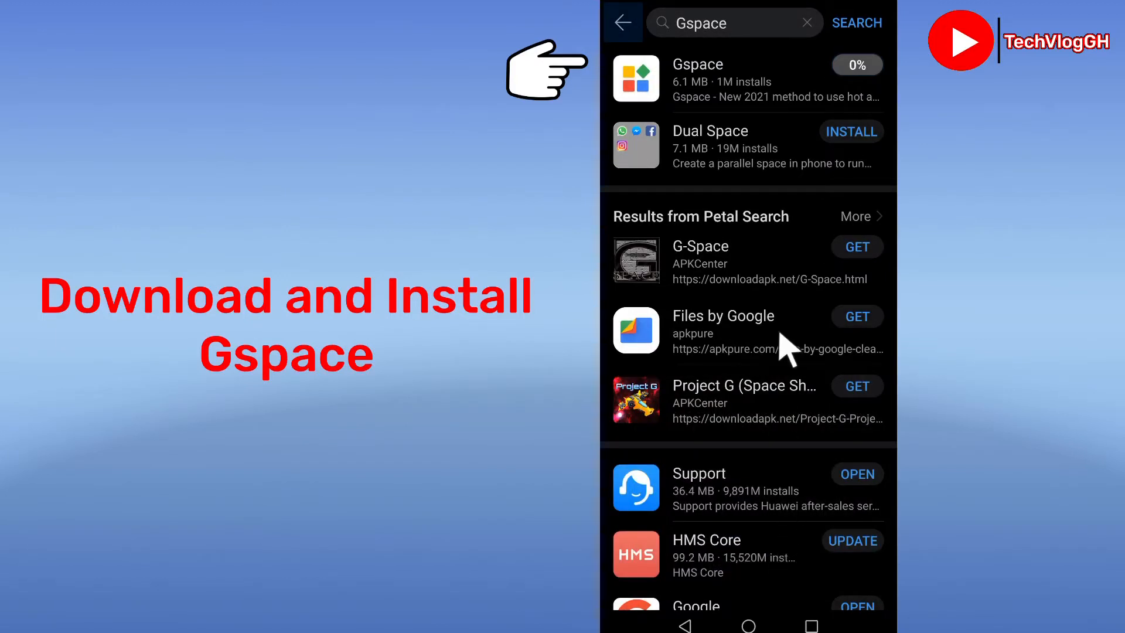
click(855, 64)
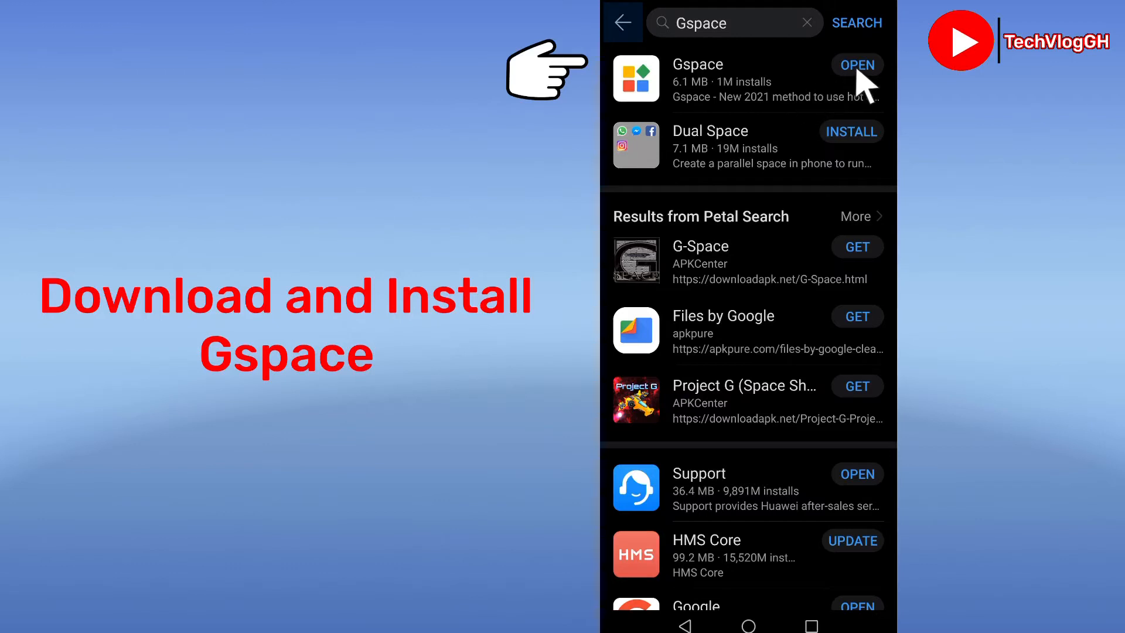
Launch Gspace, accept its terms, and allow phone-call and storage access
click(855, 64)
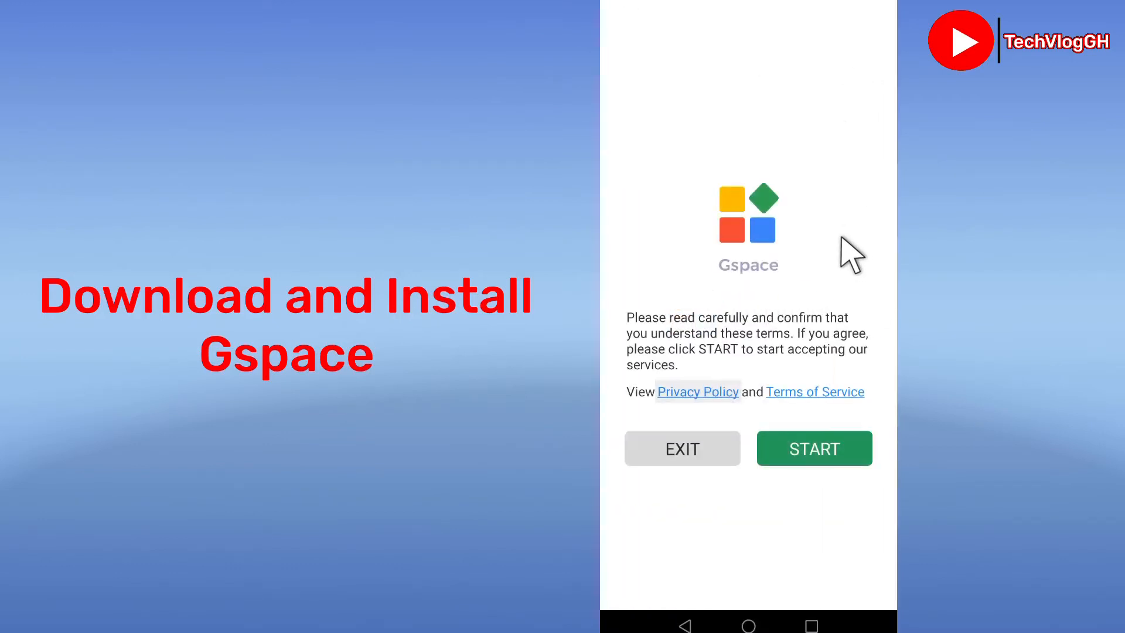
click(814, 448)
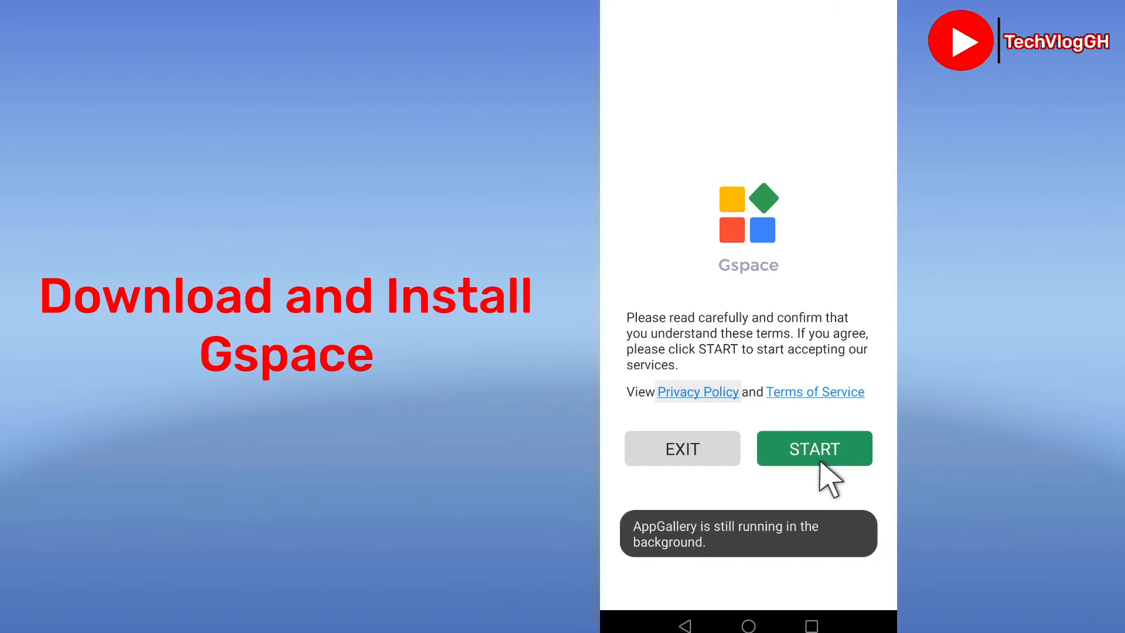
click(813, 447)
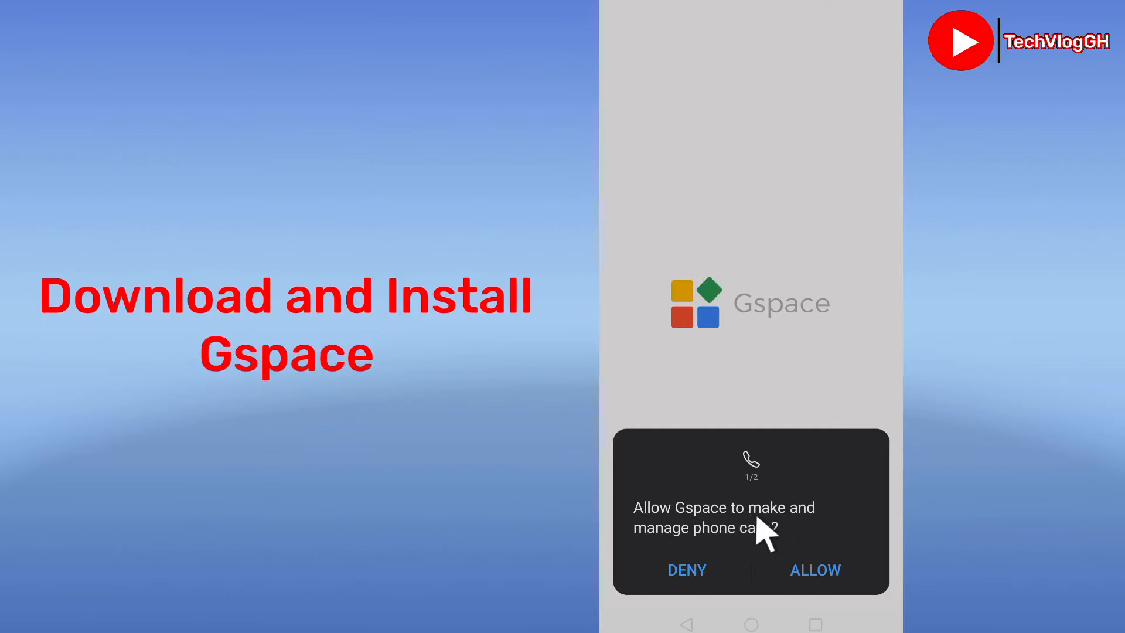
click(813, 569)
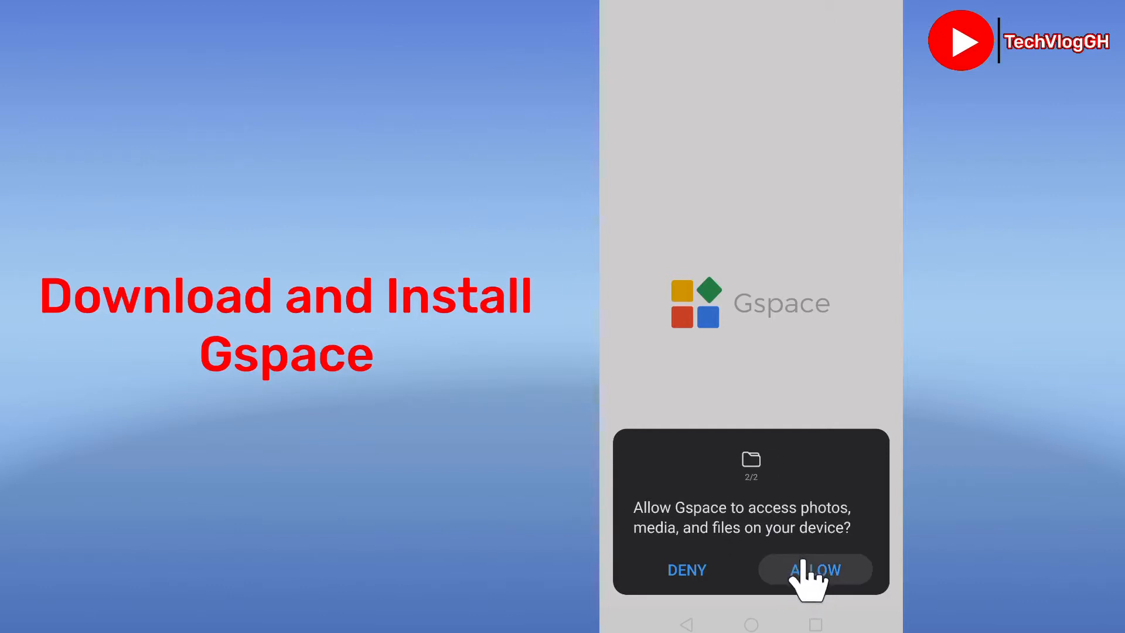
click(812, 570)
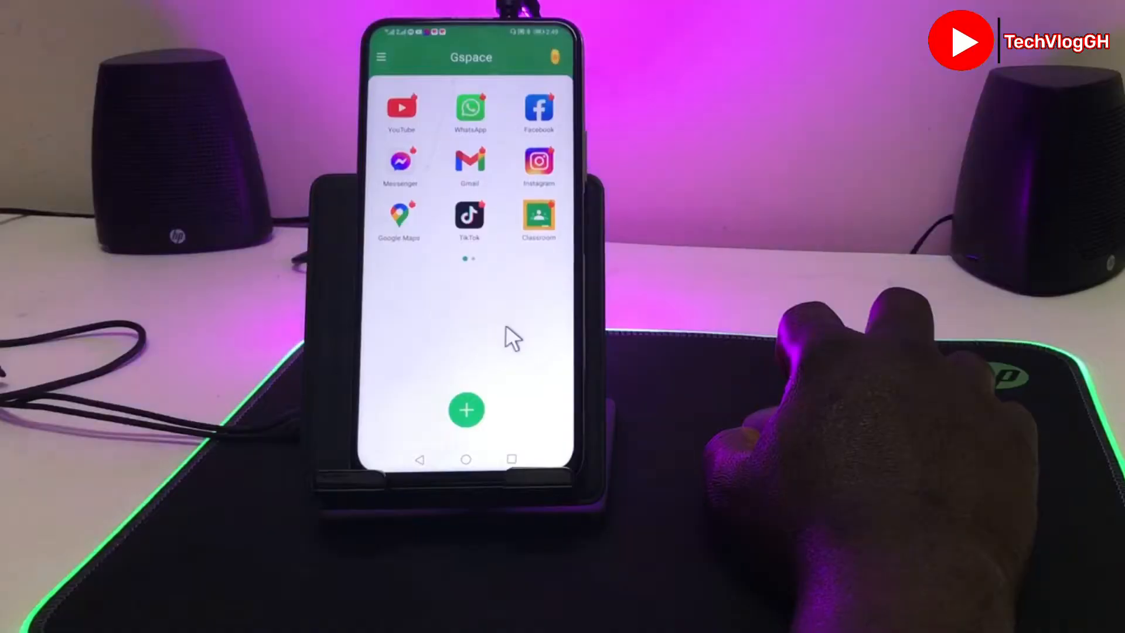
mouse_move(427, 129)
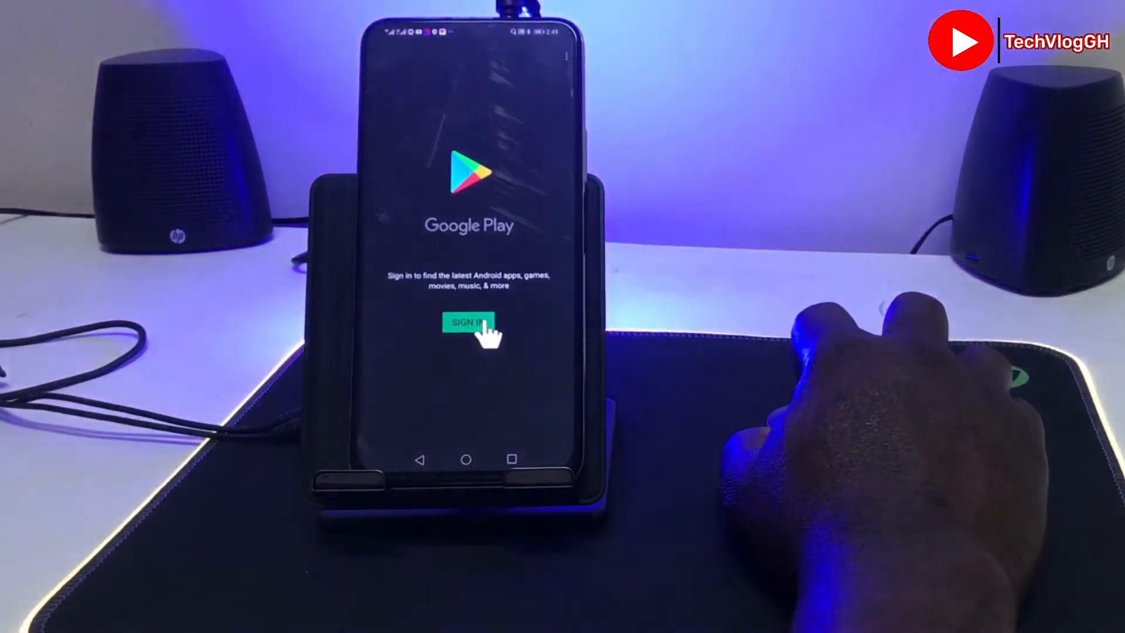
Tap SIGN IN on Google Play's welcome screen inside Gspace
click(469, 322)
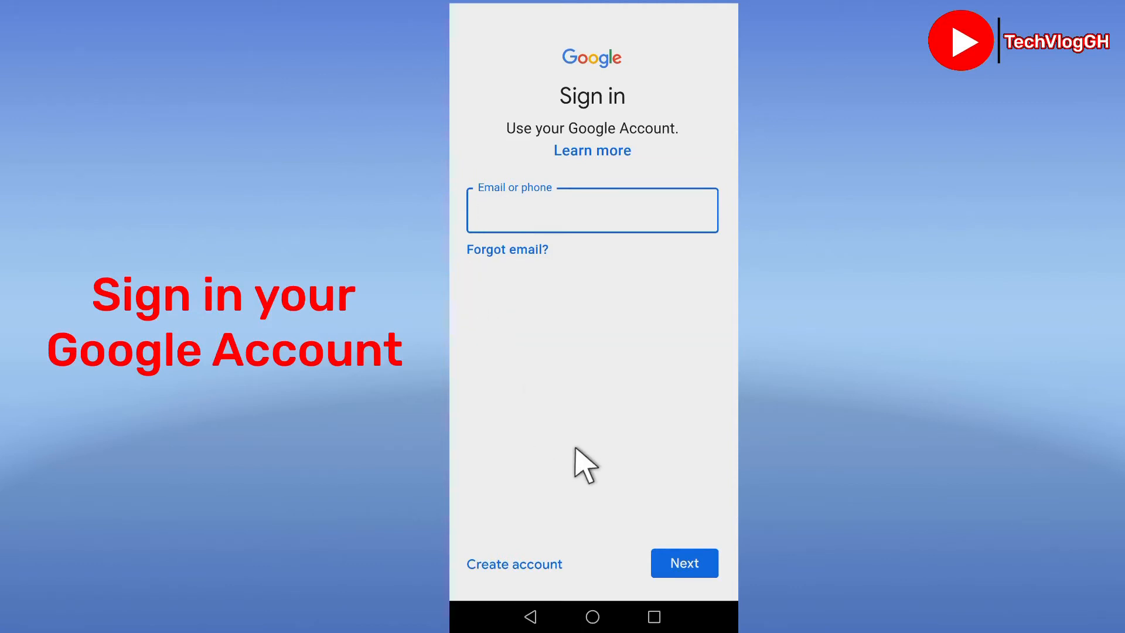
click(592, 211)
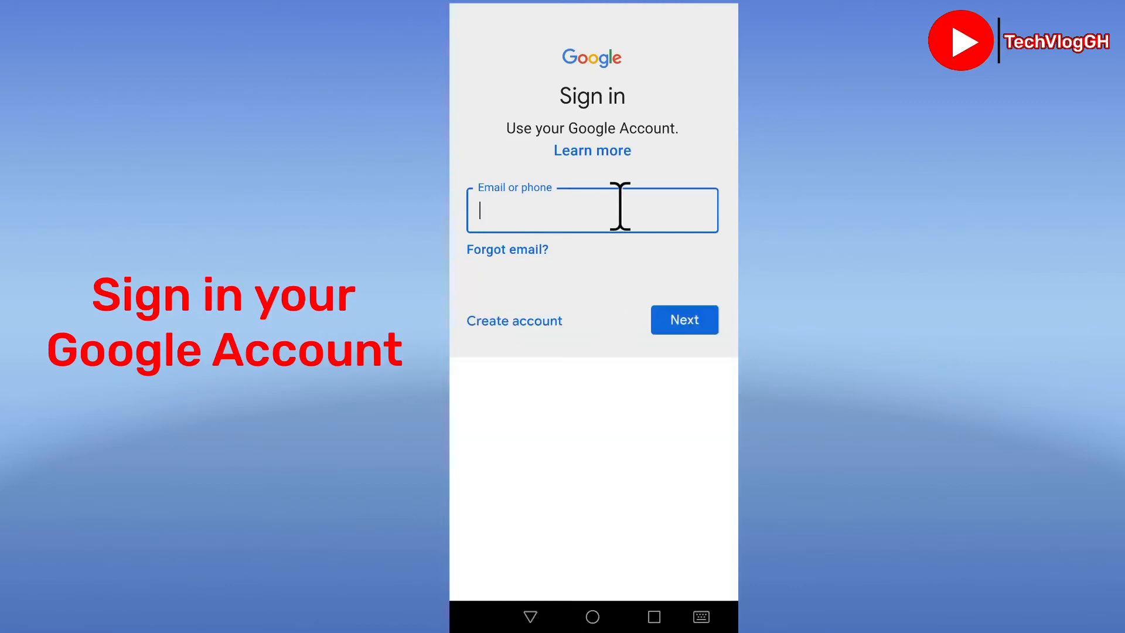
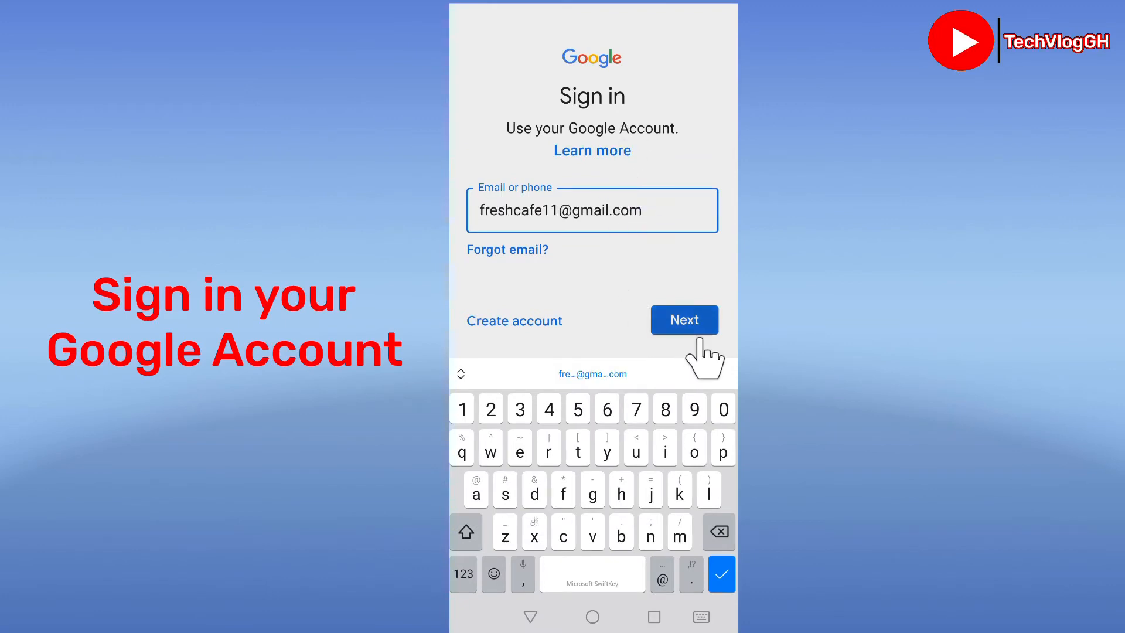
click(683, 320)
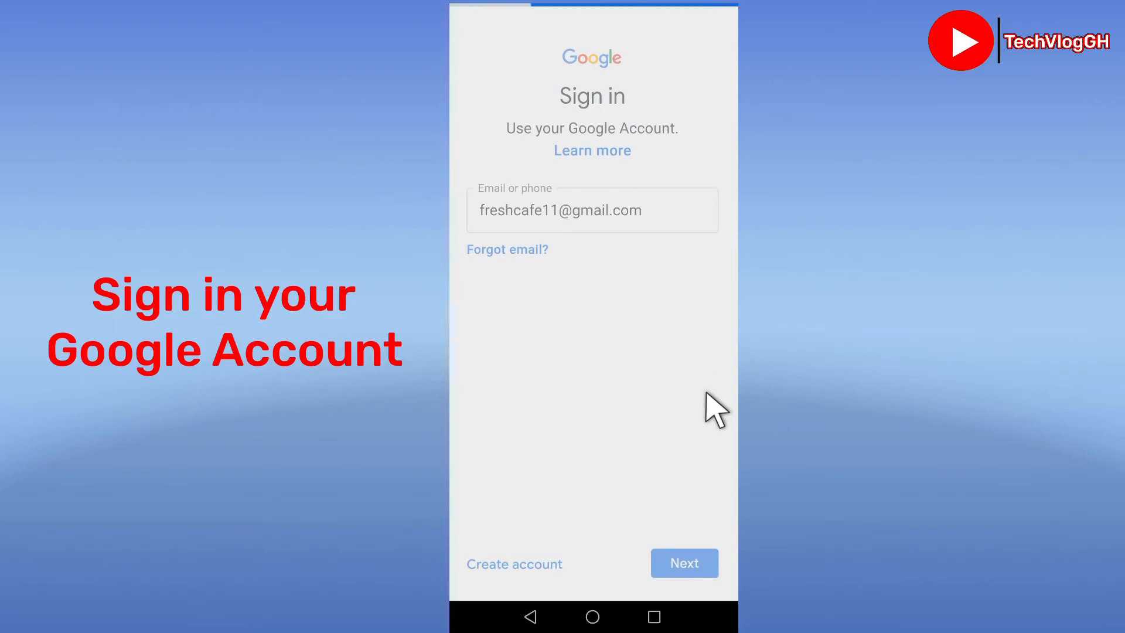
click(681, 562)
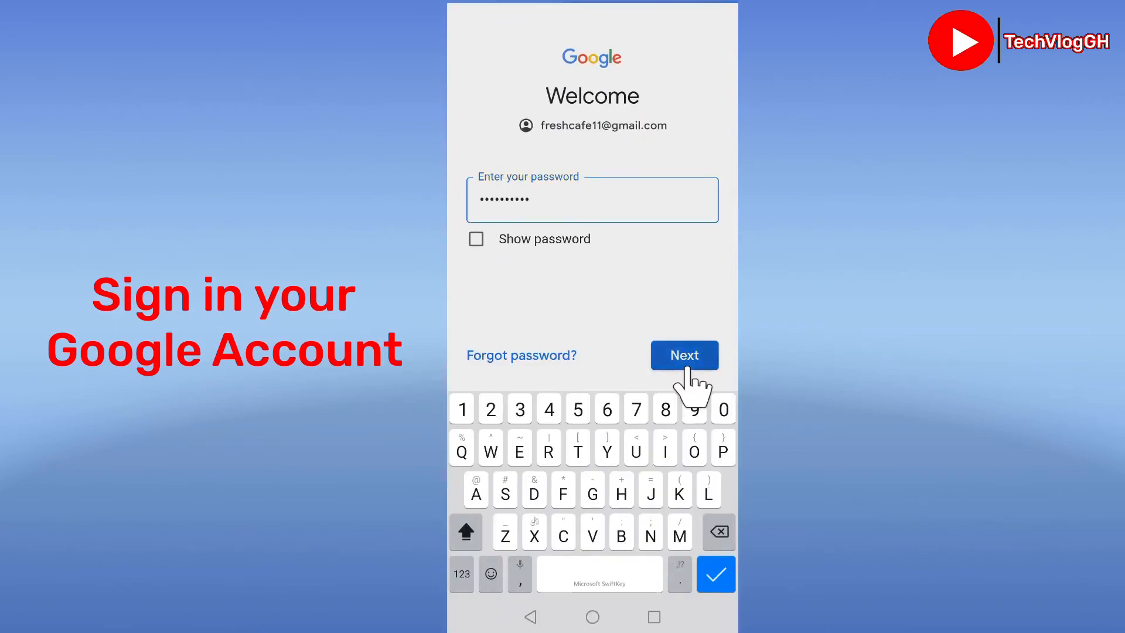
click(683, 354)
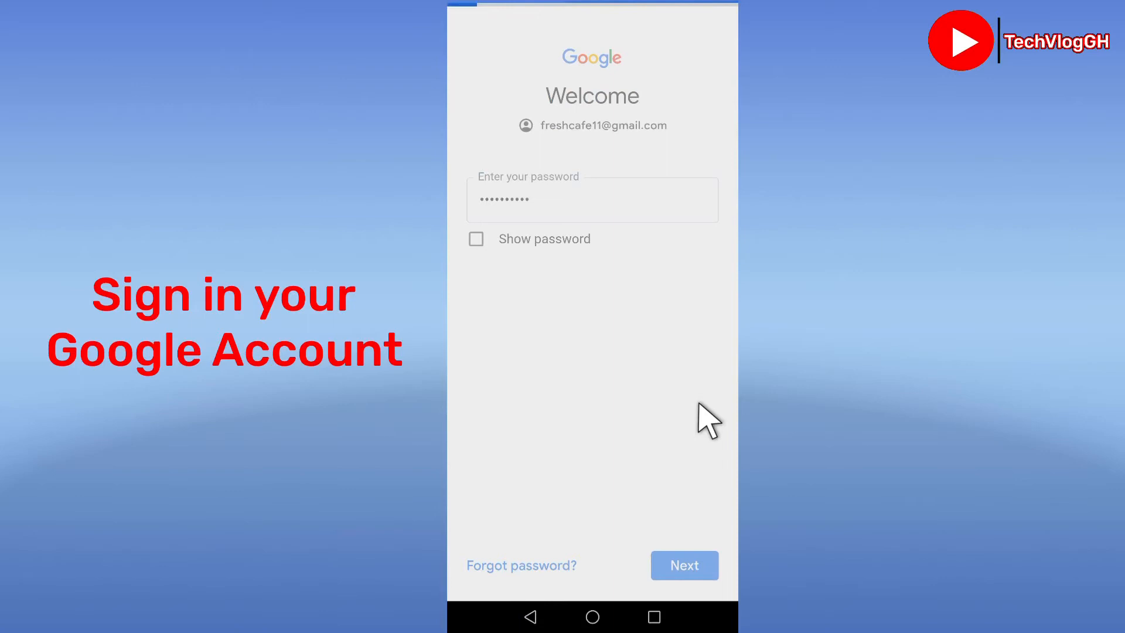
Agree to Google's terms of service and accept the Google services settings
click(683, 566)
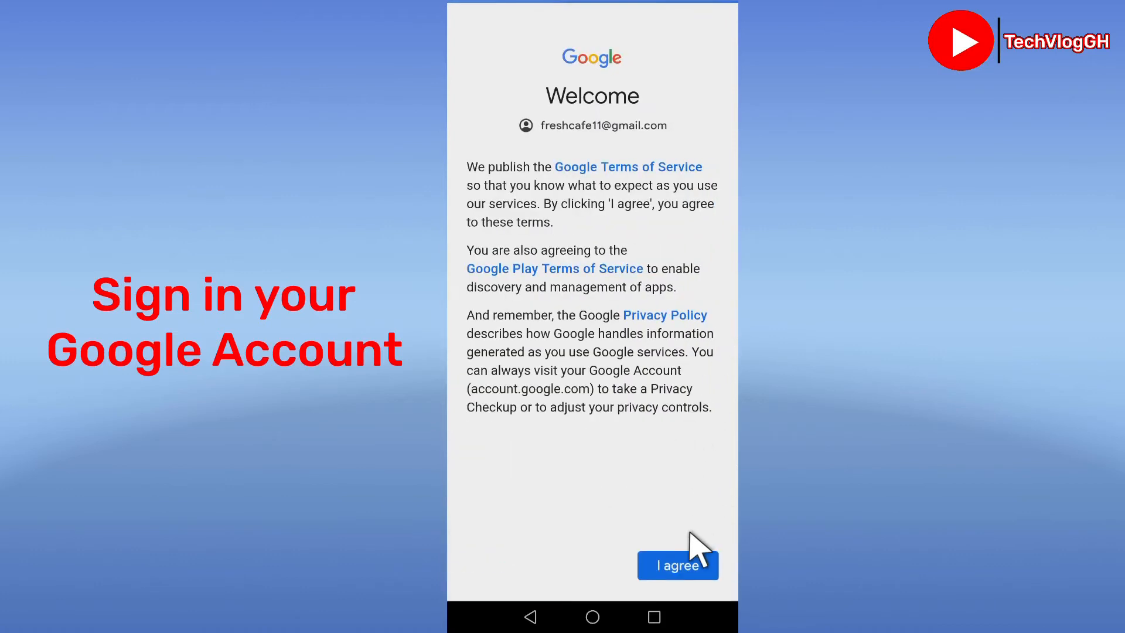
click(677, 565)
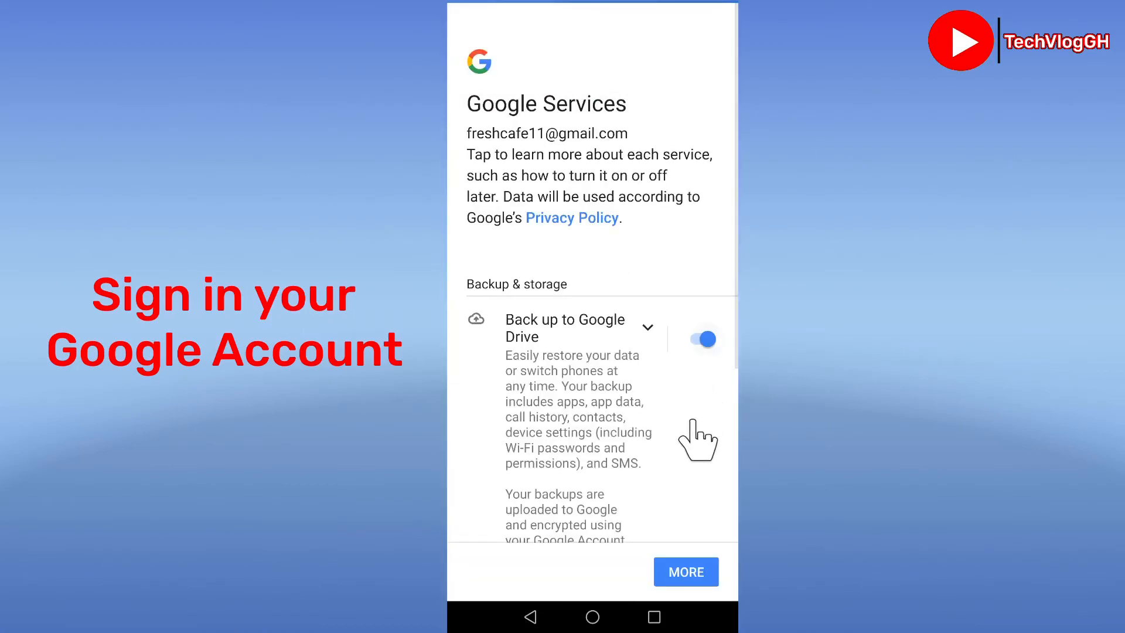
scroll(down, 3)
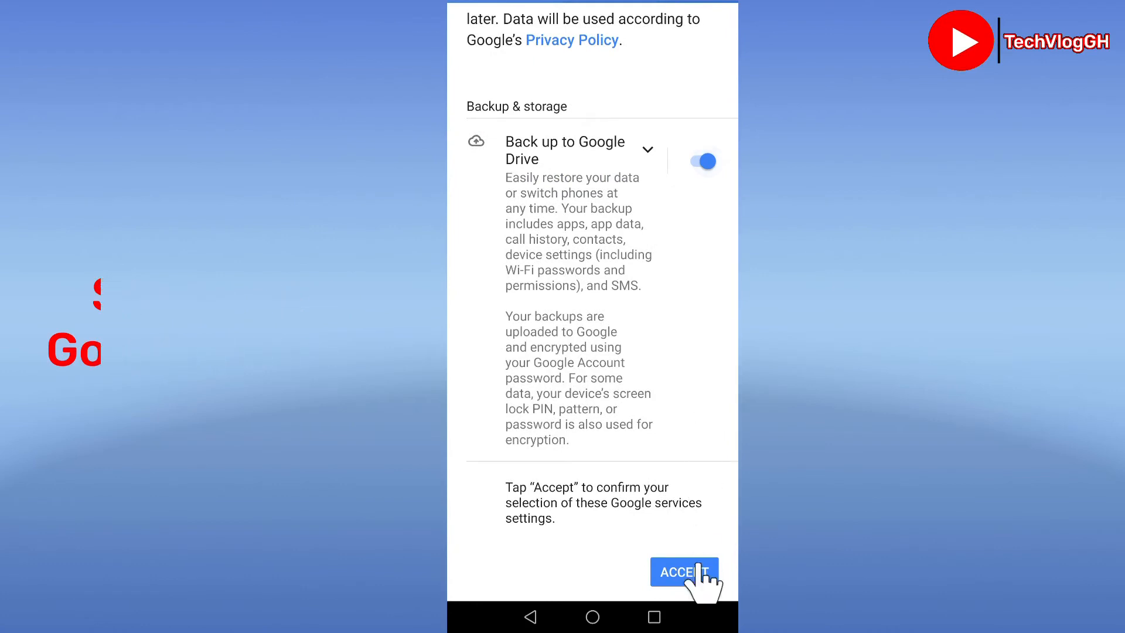
click(683, 572)
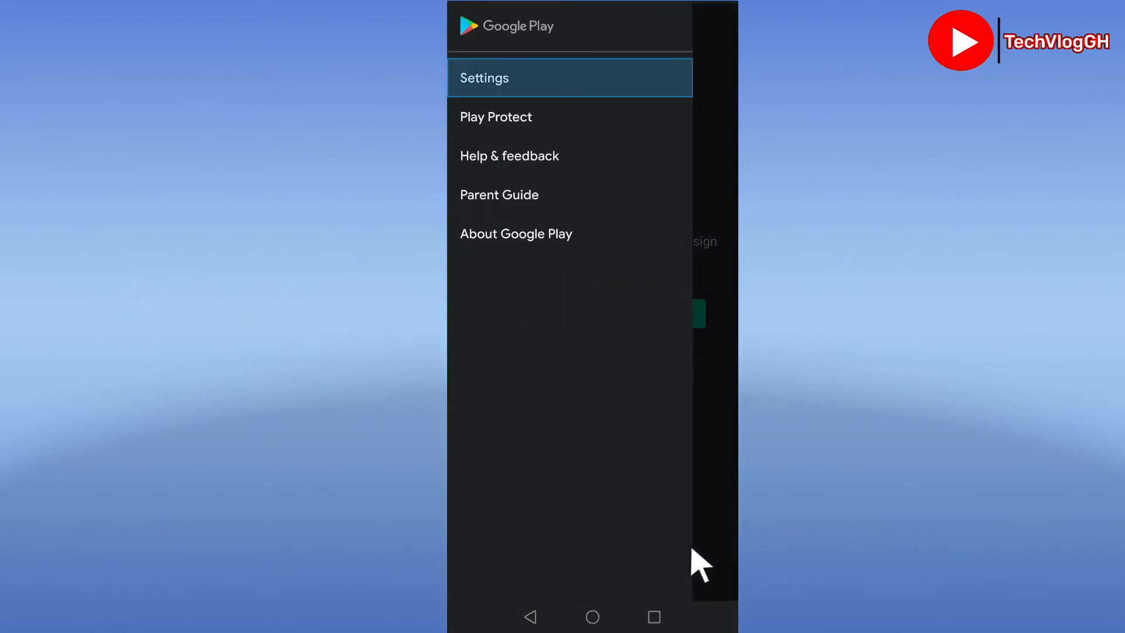
mouse_move(721, 513)
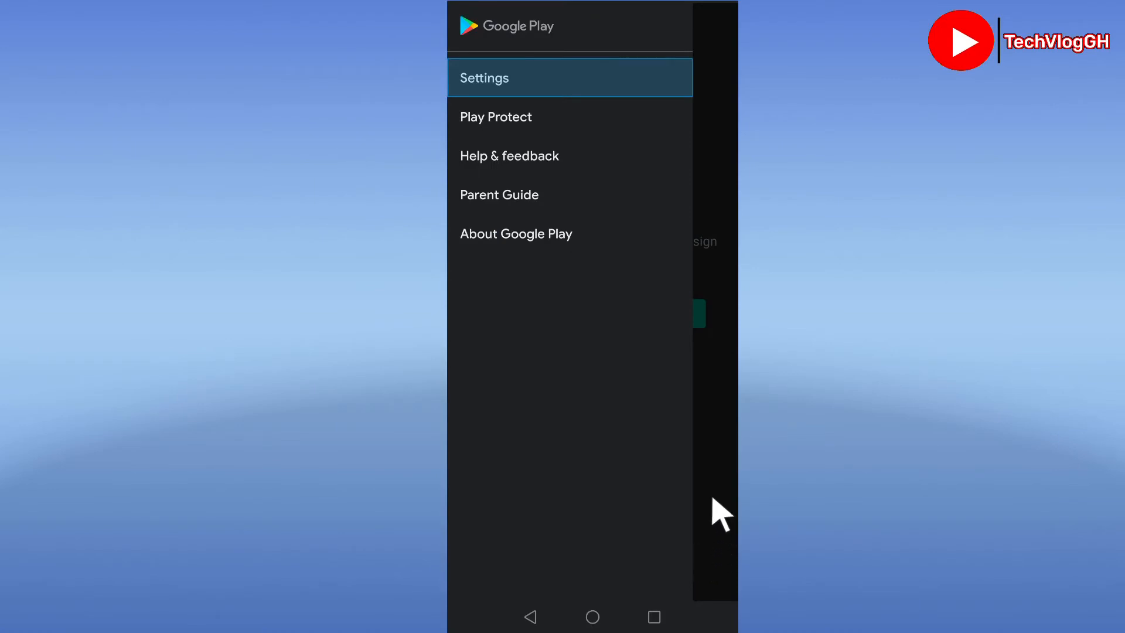
Open Play Store settings from the side menu and scroll through them
click(484, 78)
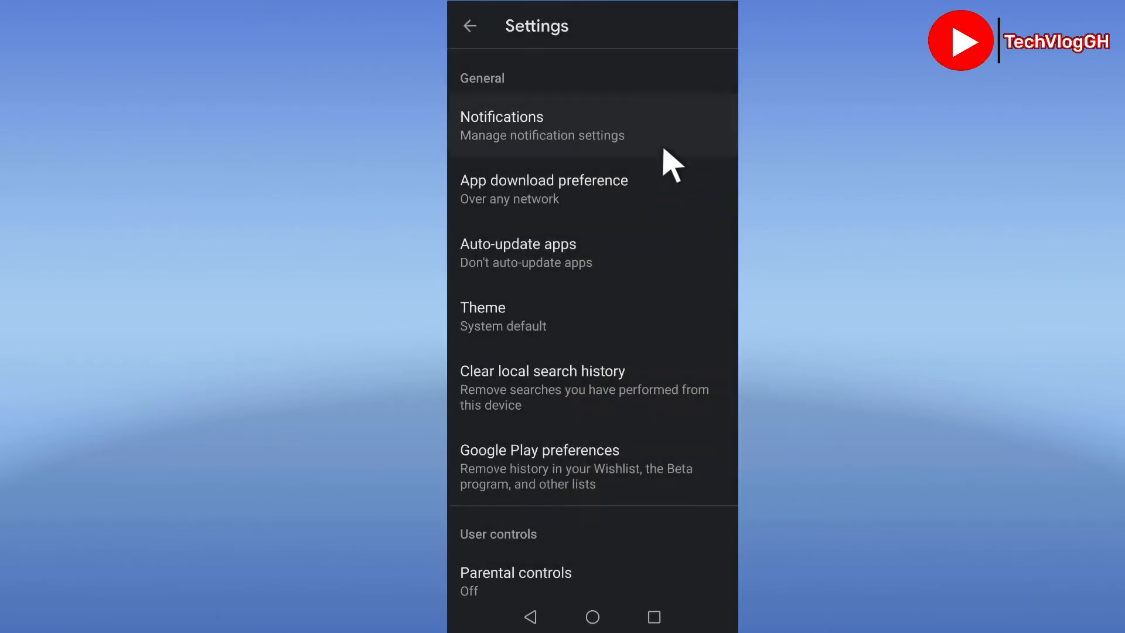
scroll(down, 3)
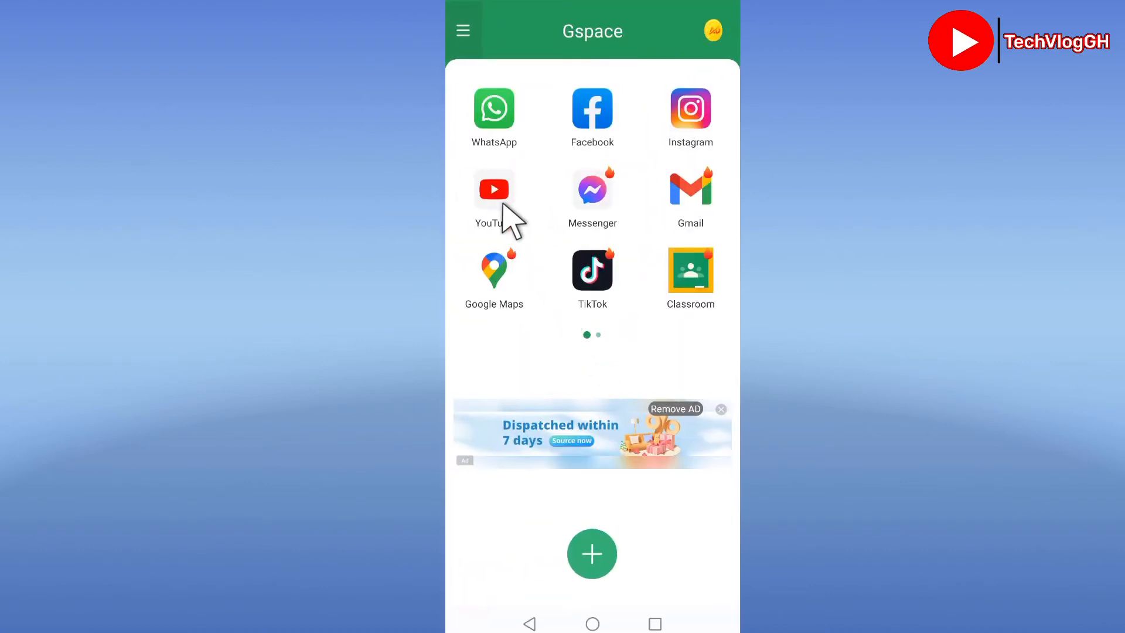
Launch YouTube as the 455-subscriber channel and browse its uploaded videos
click(493, 188)
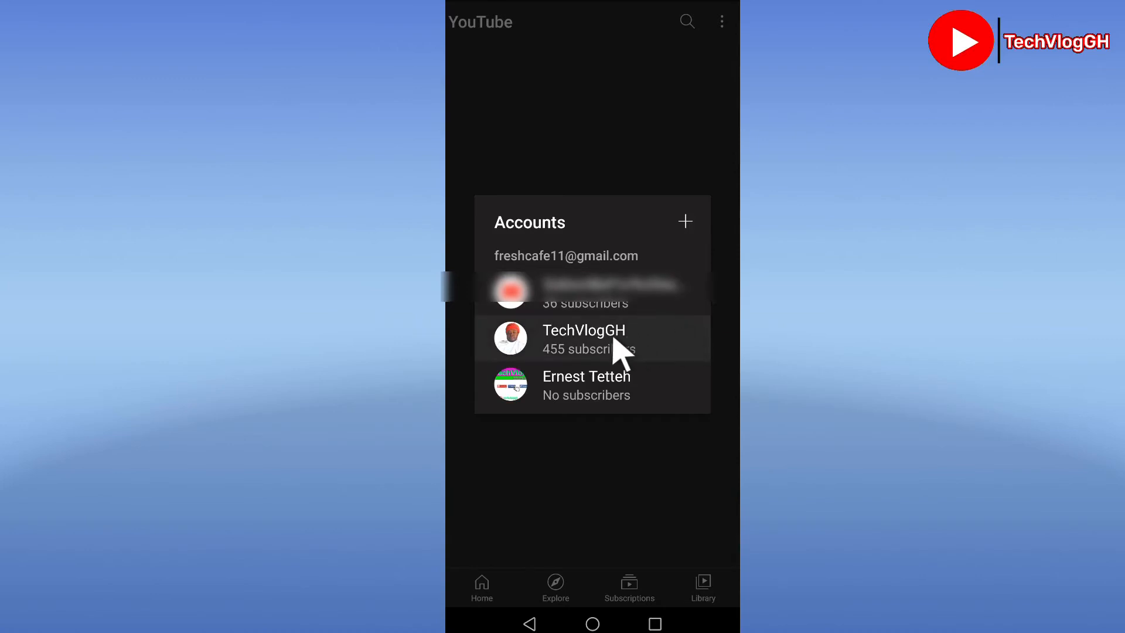
click(584, 338)
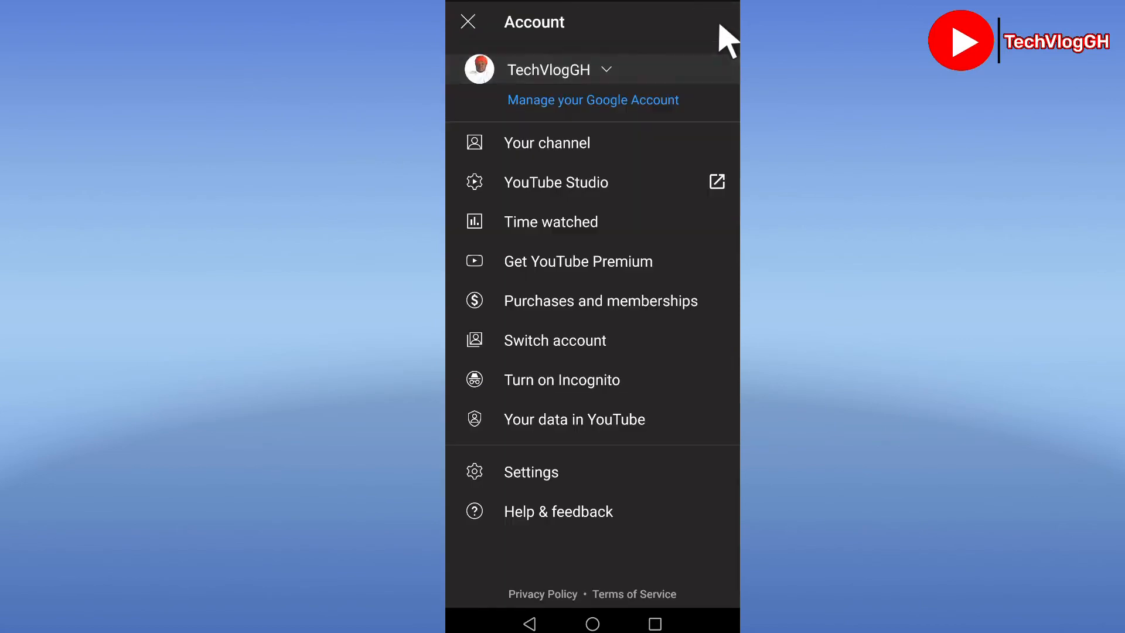
click(545, 143)
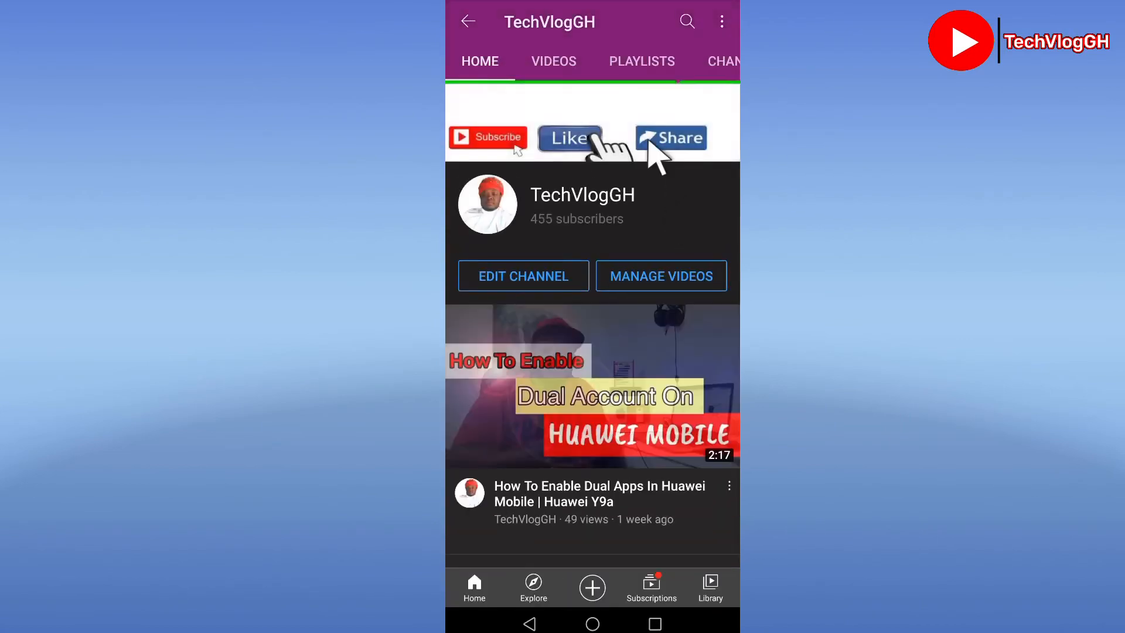
click(521, 61)
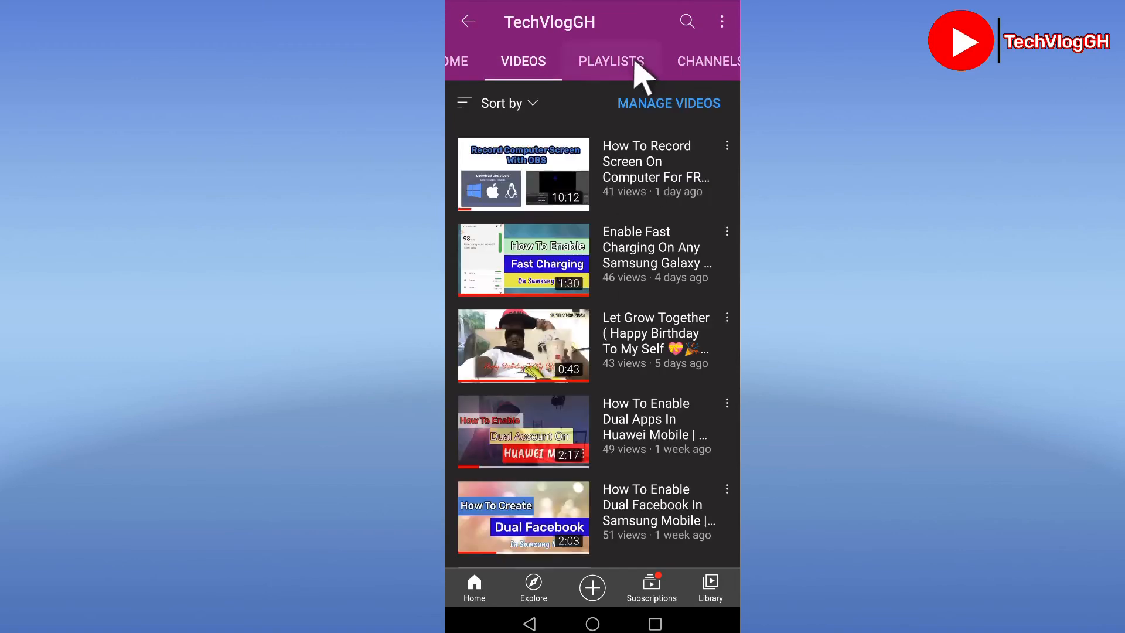
scroll(down, 3)
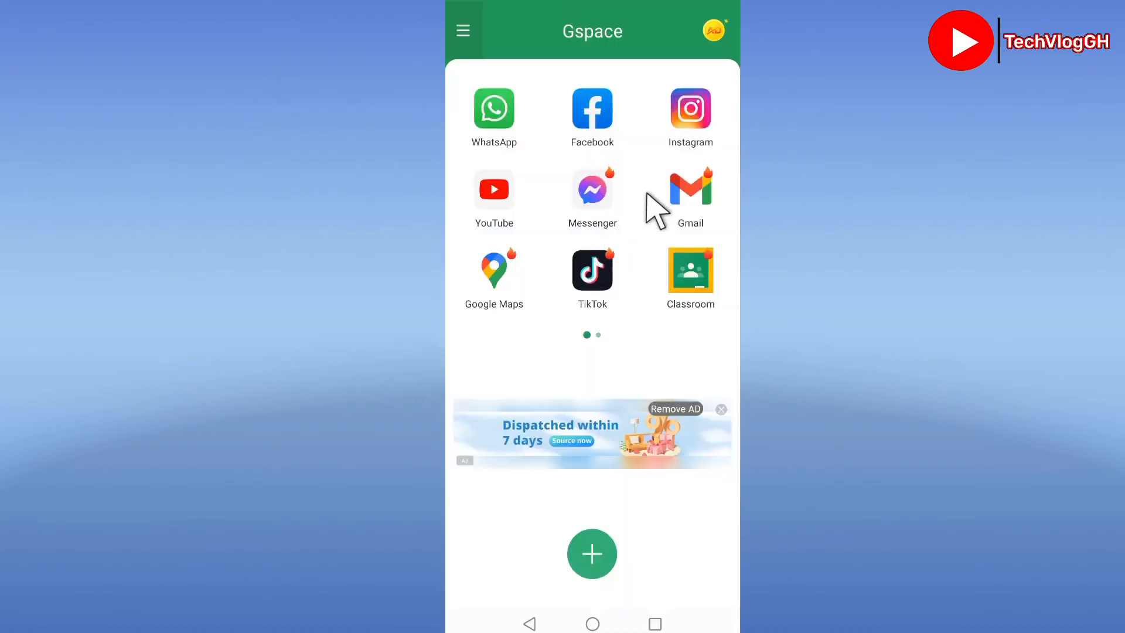
Start installing Gmail from its Play Store page within Gspace
click(690, 190)
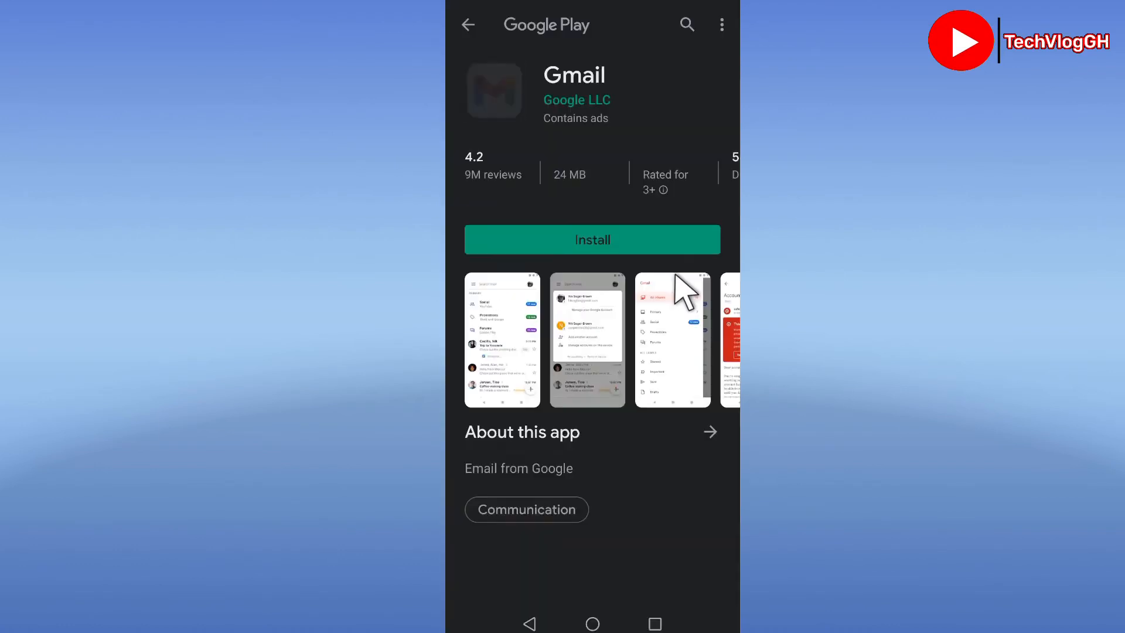
click(592, 239)
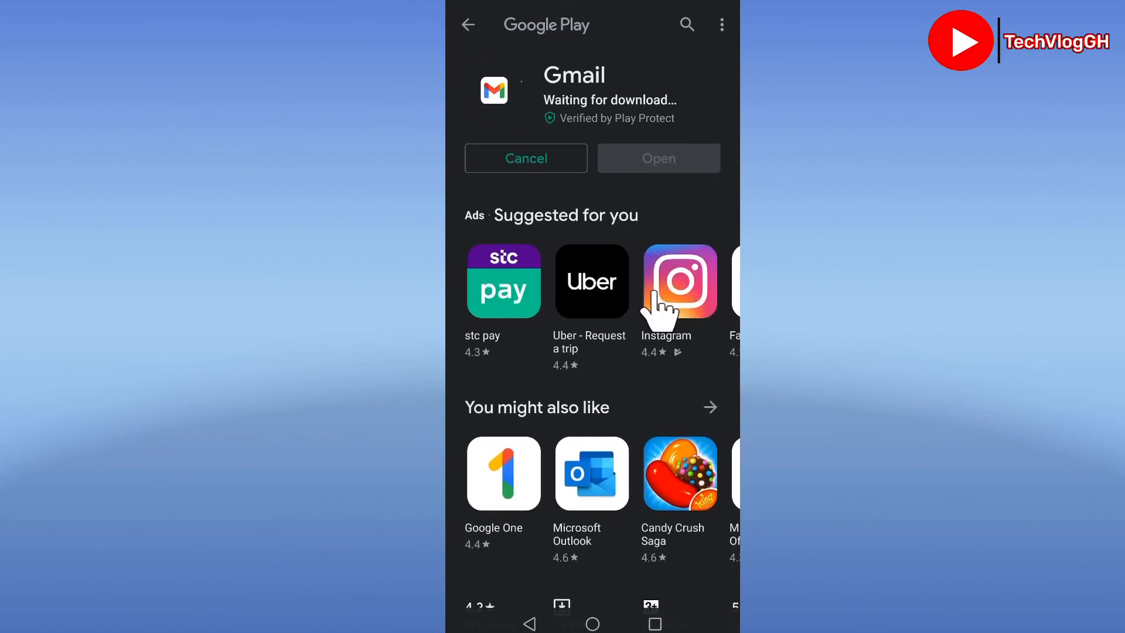
mouse_move(666, 220)
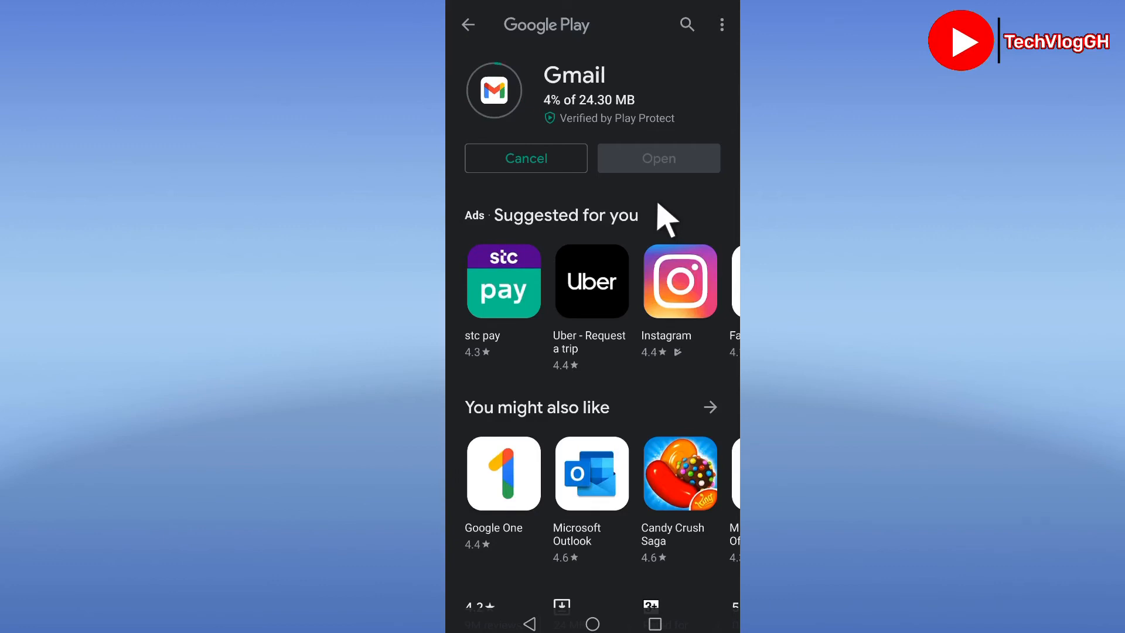
scroll(down, 3)
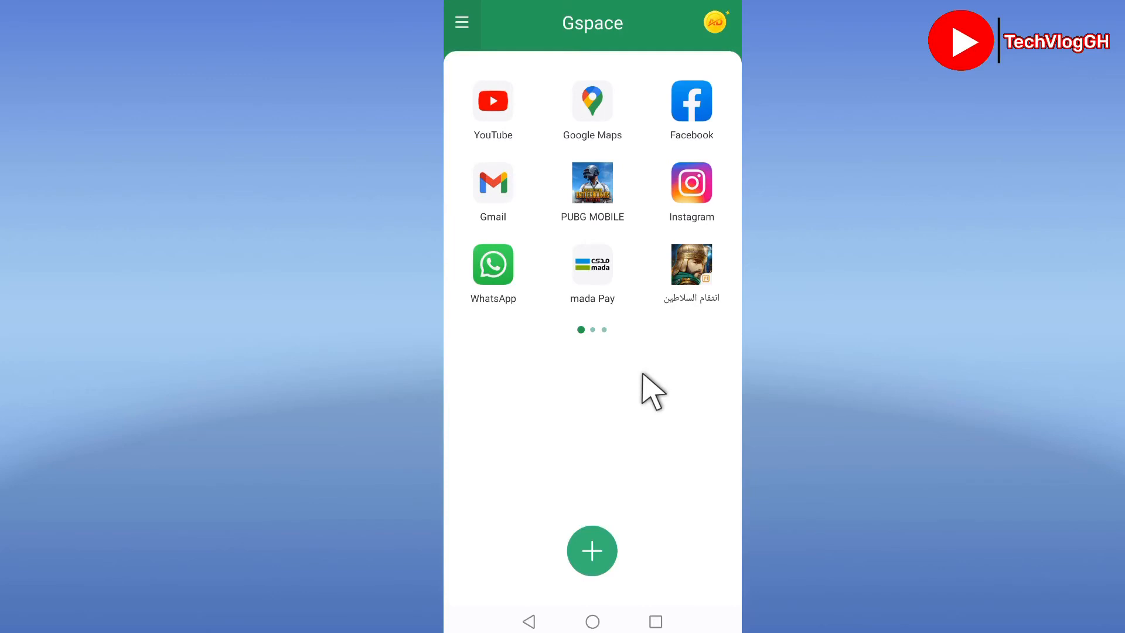
mouse_move(610, 247)
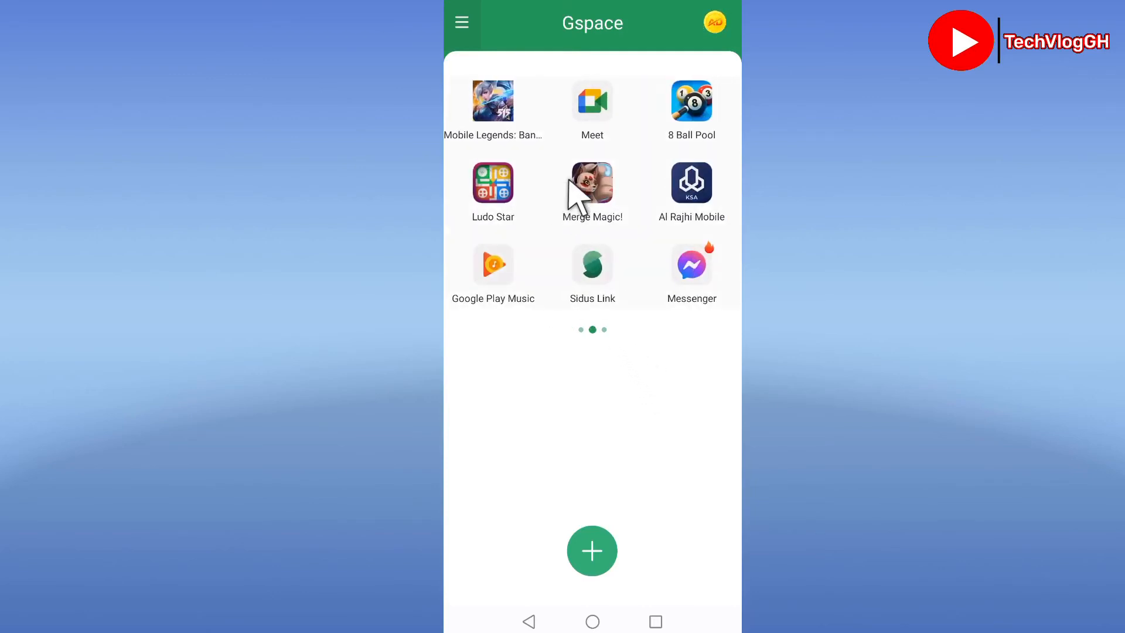
mouse_move(552, 237)
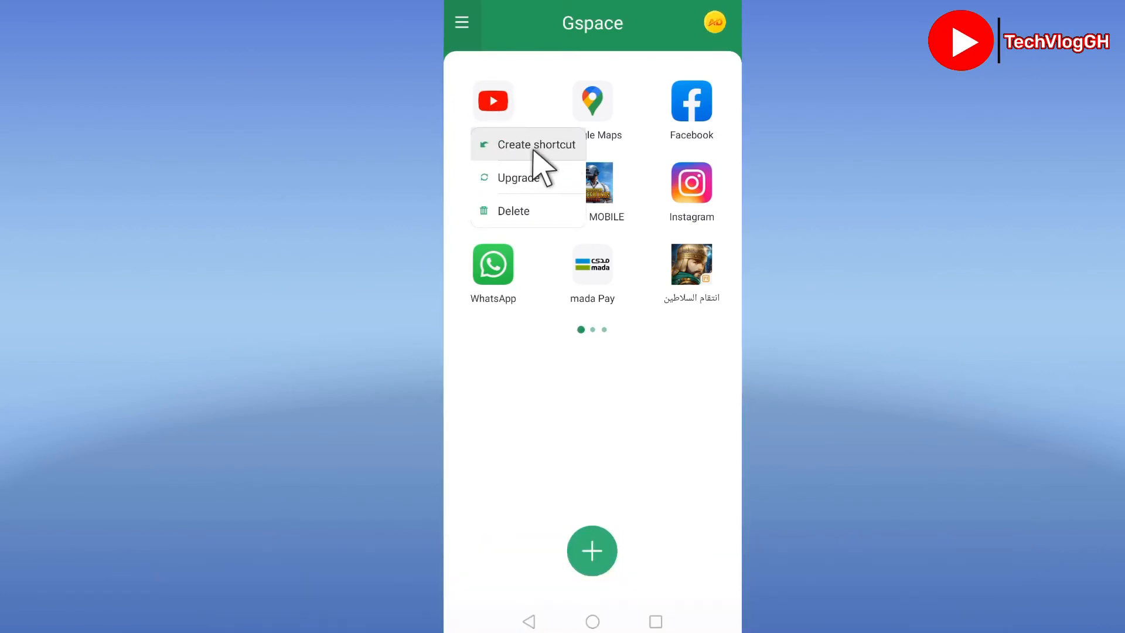
Add a YouTube shortcut to the phone's home screen
click(536, 144)
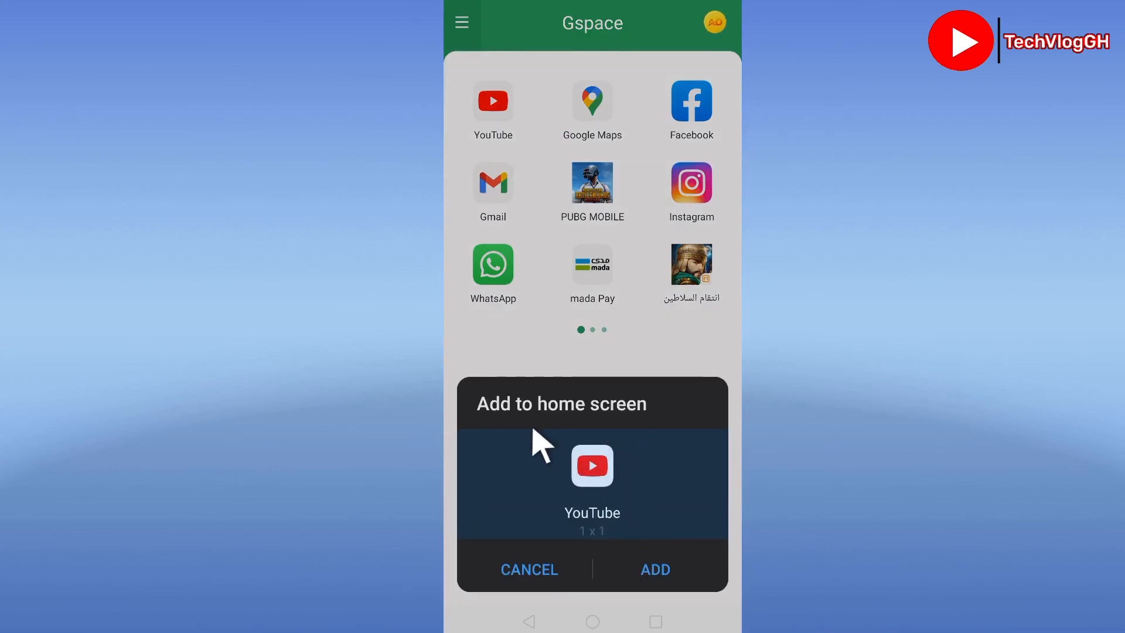
click(654, 569)
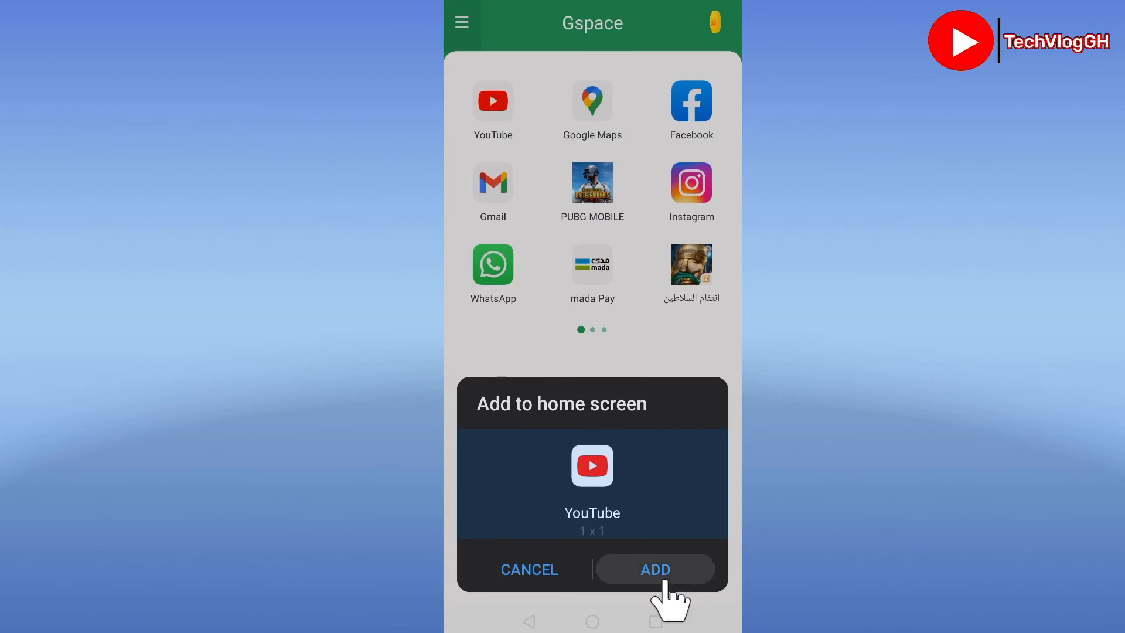
click(653, 569)
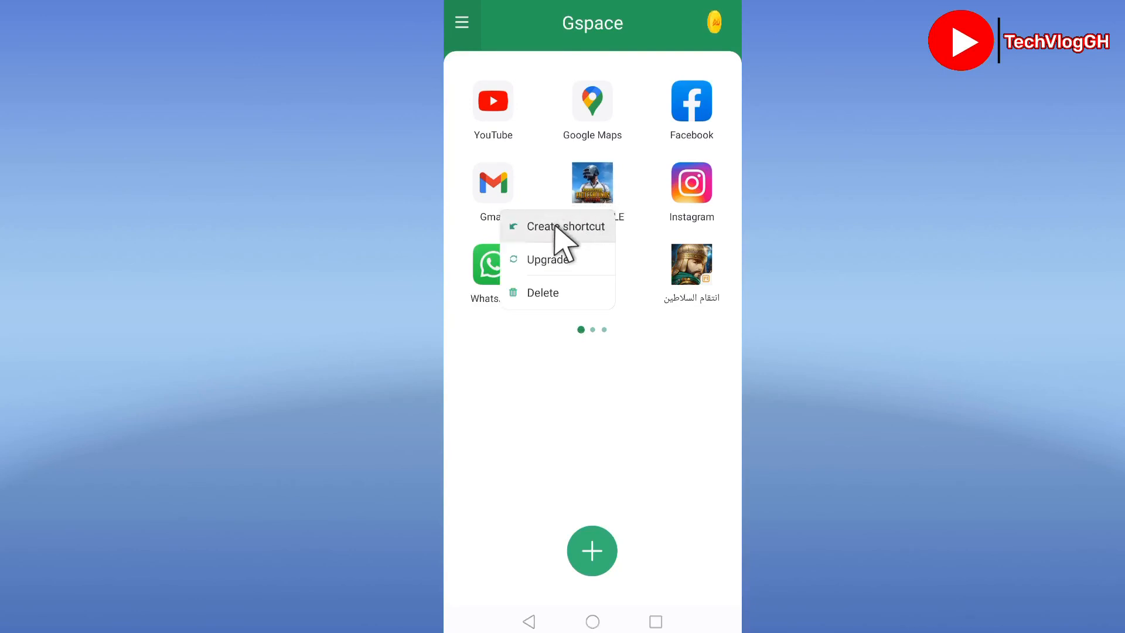
Add PUBG MOBILE and Google Maps shortcuts to the home screen
click(568, 226)
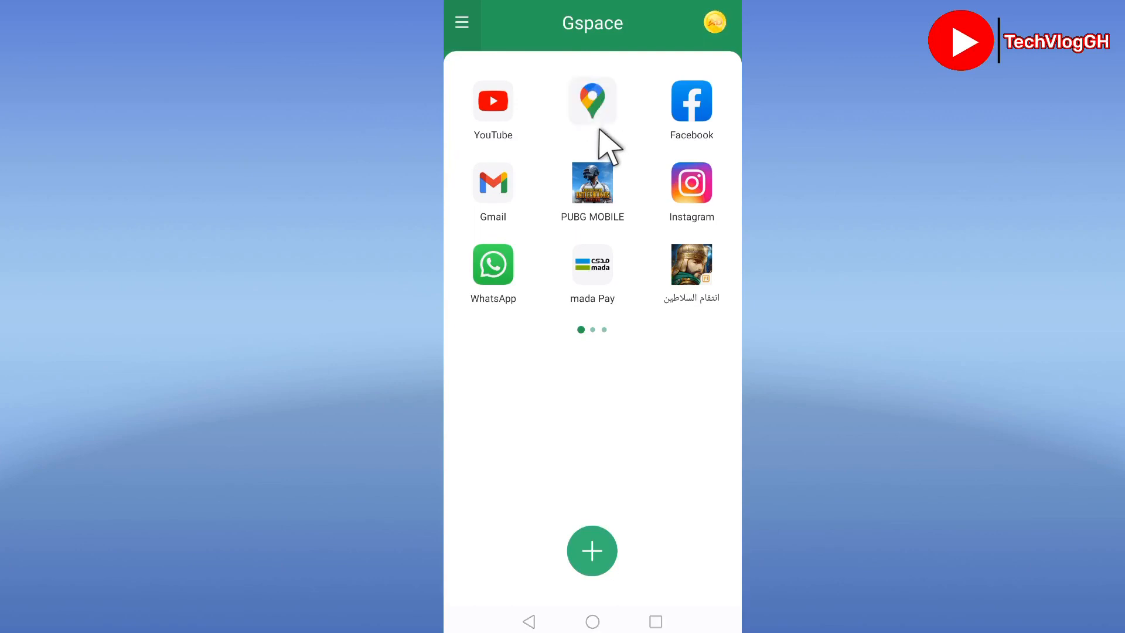
click(592, 100)
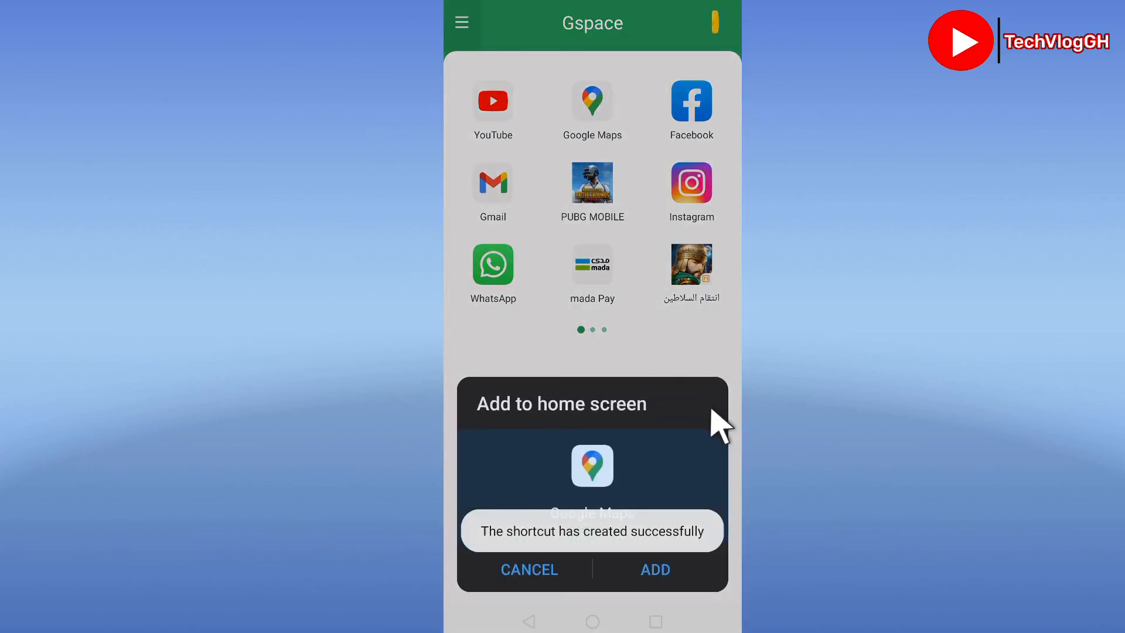
click(654, 568)
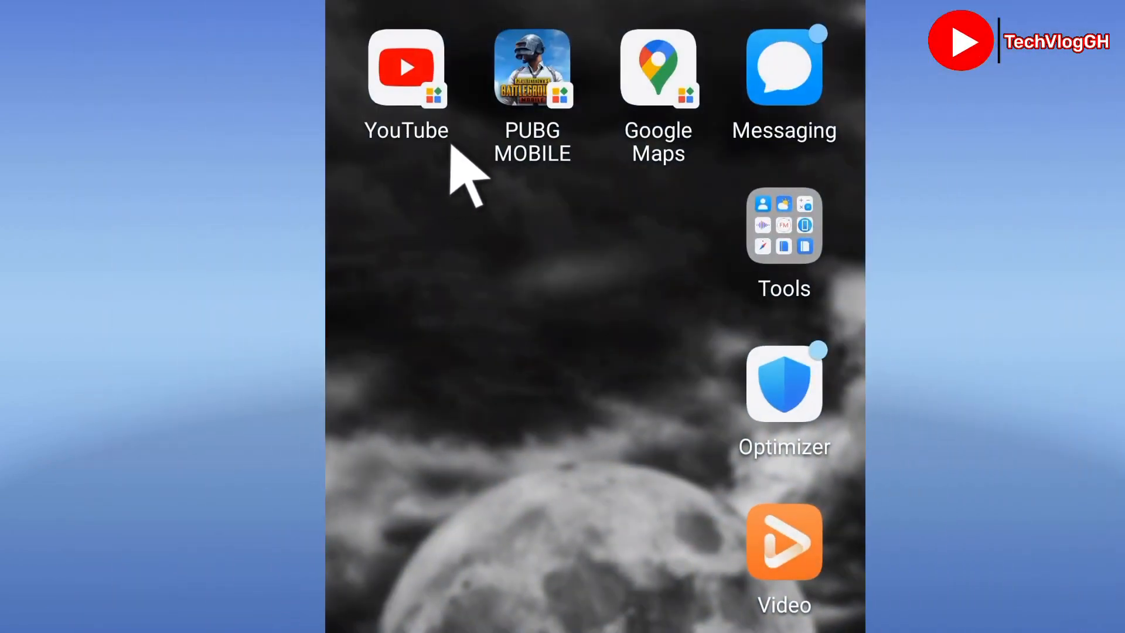
mouse_move(599, 194)
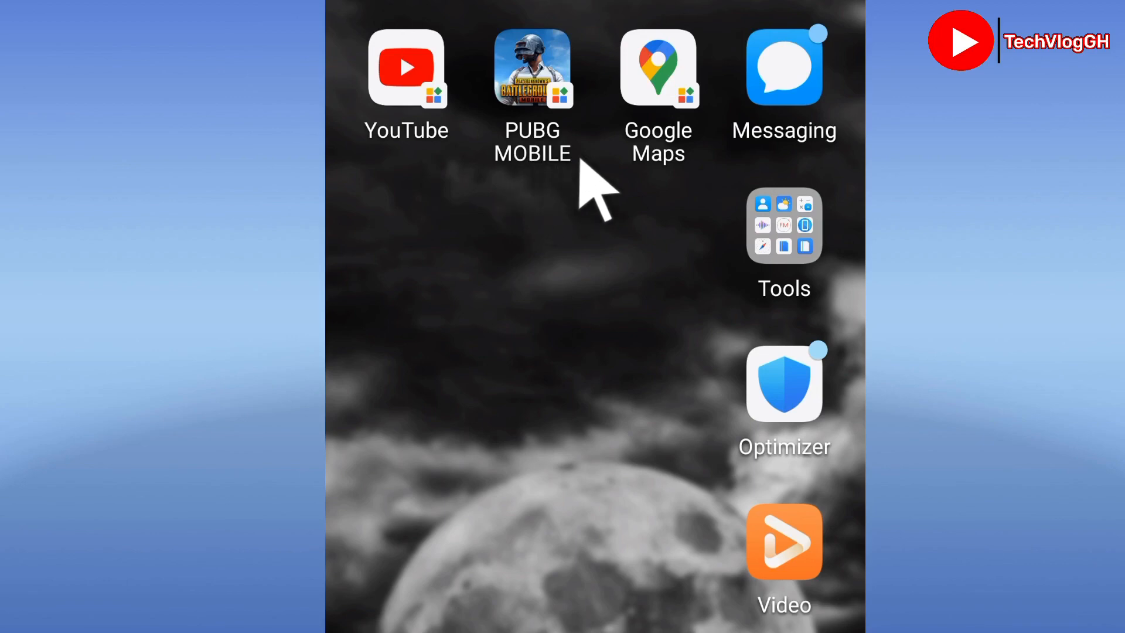
mouse_move(598, 499)
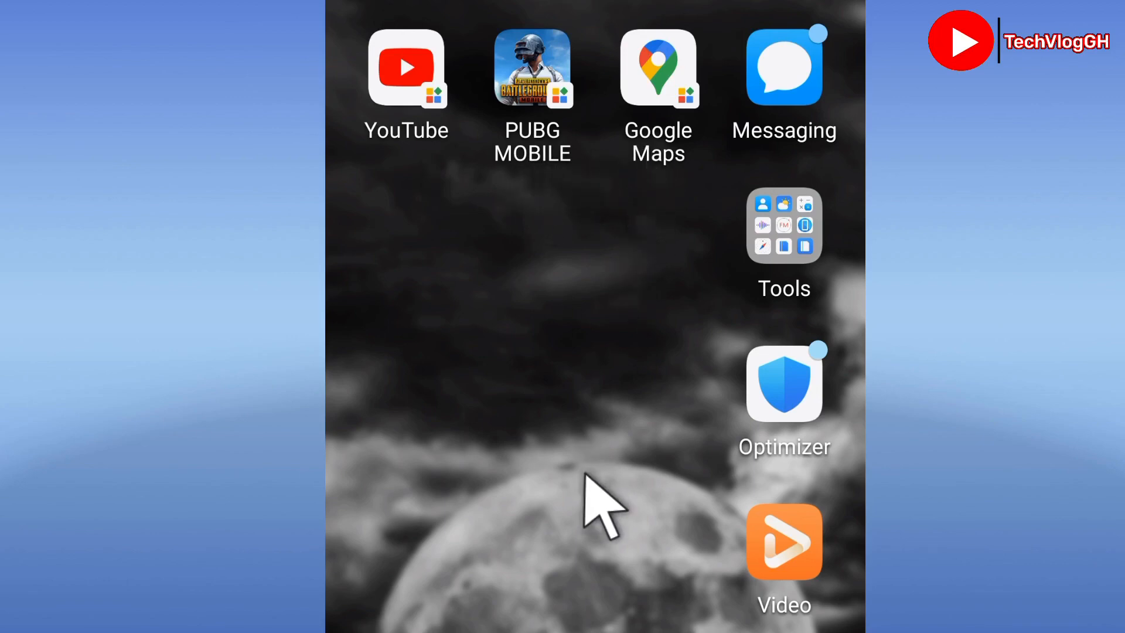